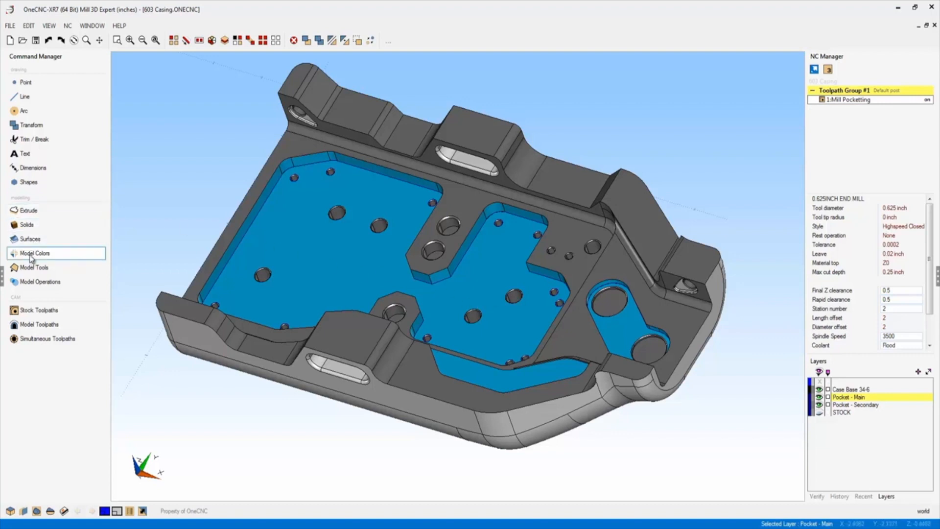
Step: Show the Model Colors commands in the Command Manager
left_click(35, 252)
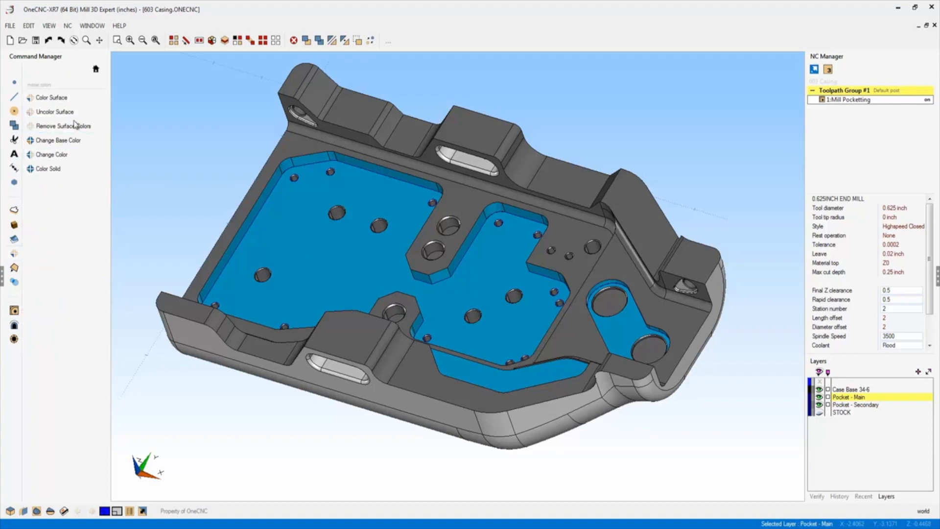
mouse_move(51, 97)
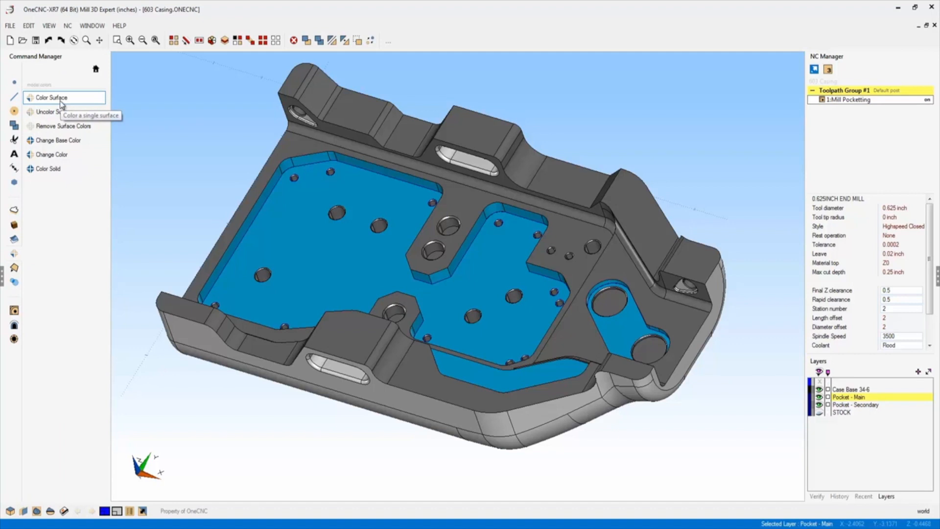
Step: Start Color Surface and choose the light blue swatch as the surface colour
left_click(51, 96)
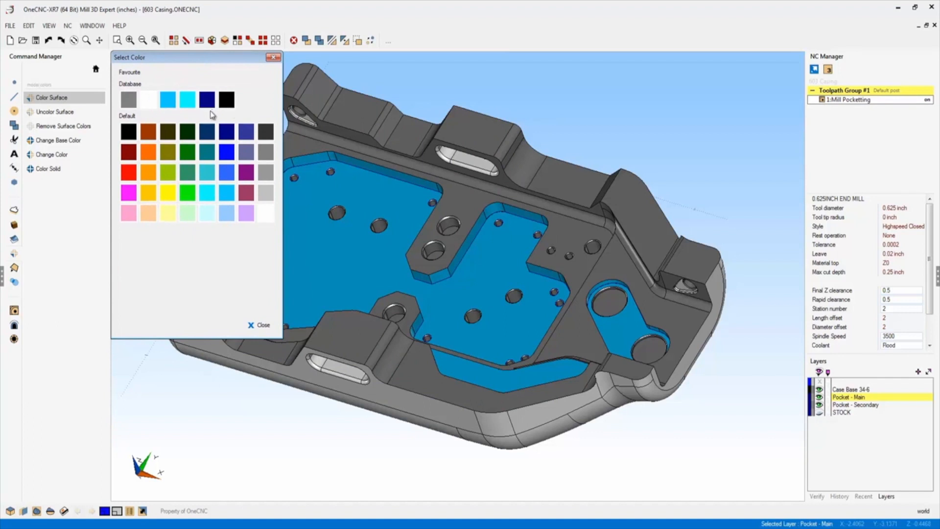
mouse_move(214, 211)
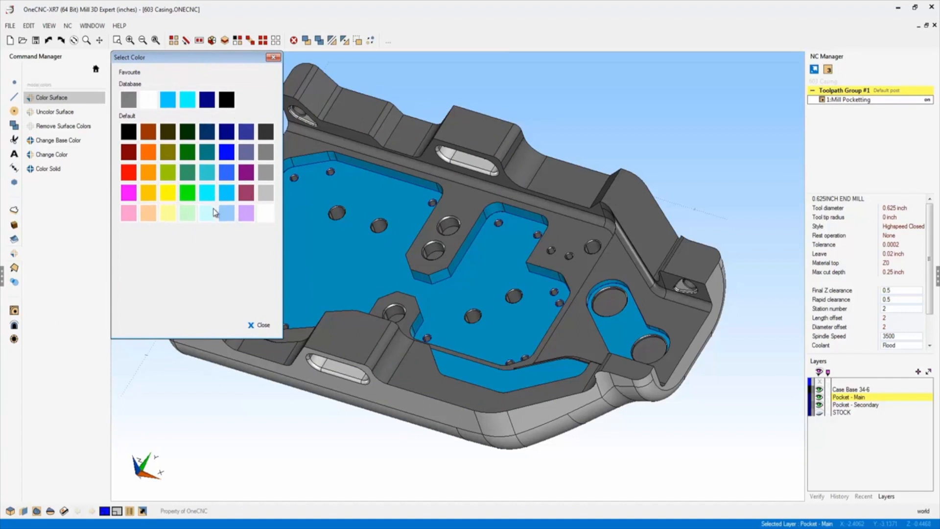
mouse_move(229, 220)
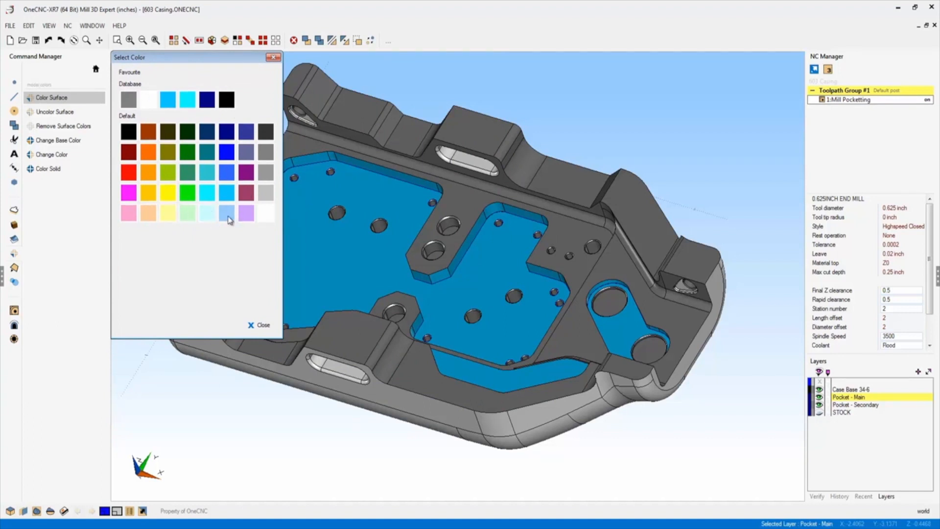
left_click(262, 324)
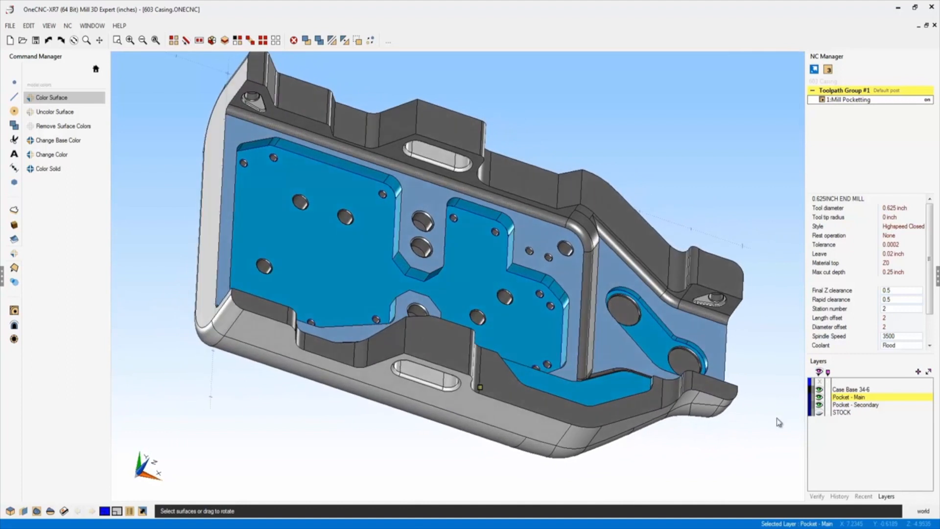
Step: Rotate the casing to look down into its pockets while colouring surfaces
left_click_drag(479, 387, 672, 177)
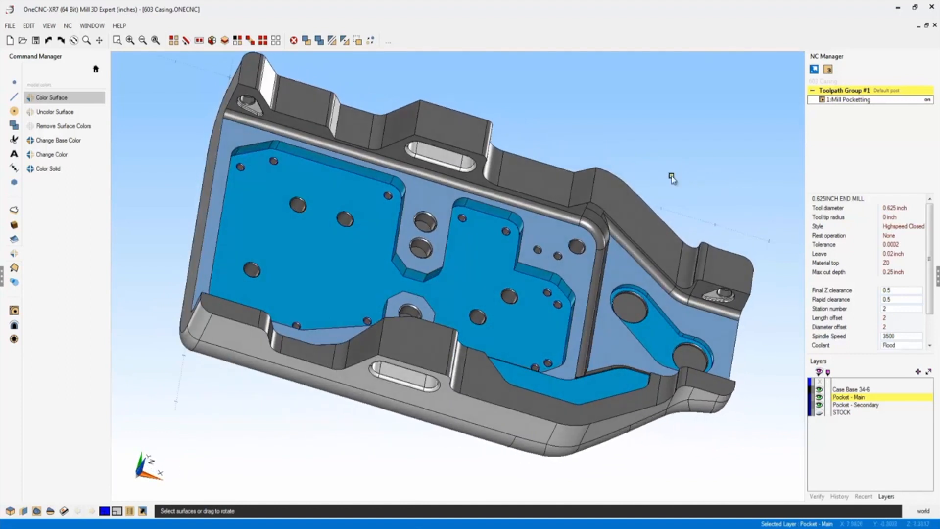